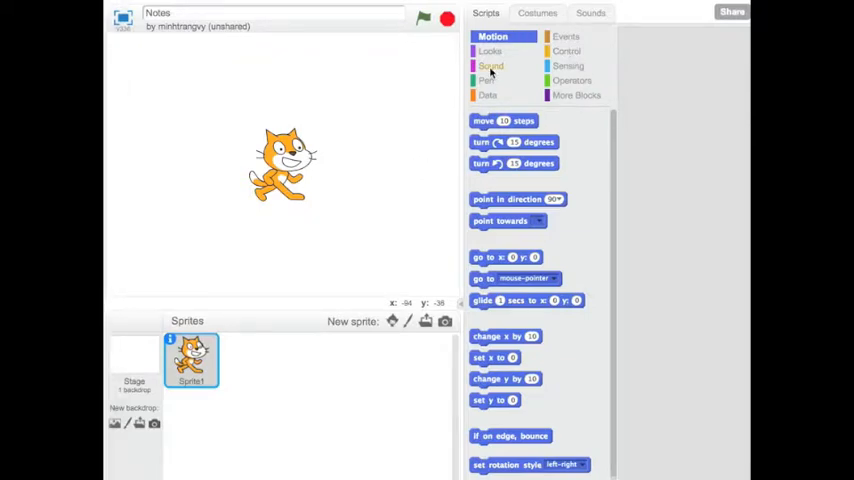
Bring a 'play note 60 for 0.5 beats' block from Sound into the cat's script area.
{"action": "left_click", "coordinate": [490, 64]}
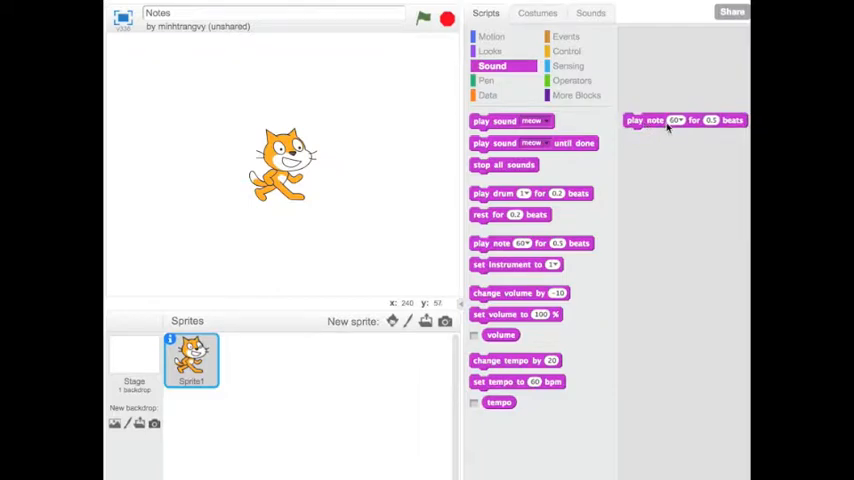
{"action": "mouse_move", "coordinate": [678, 128]}
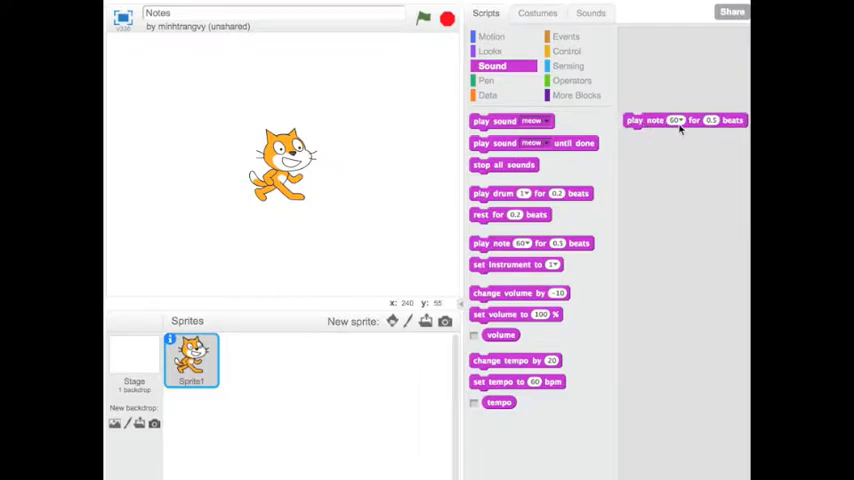
Show the play-note block's pitch choices, Low C through High C, to pick a new note.
{"action": "left_click", "coordinate": [676, 120]}
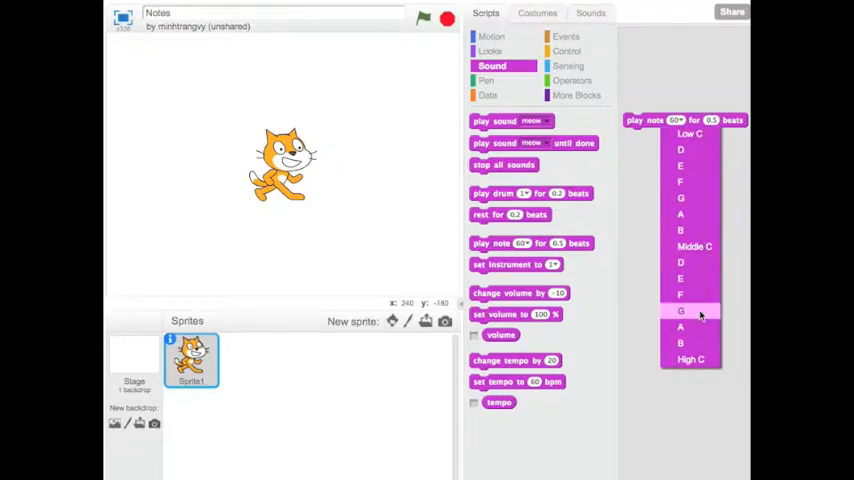
{"action": "mouse_move", "coordinate": [688, 132]}
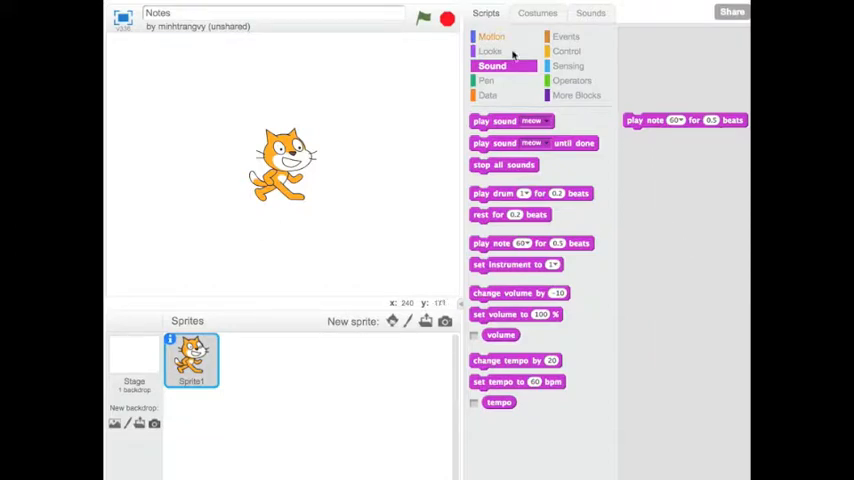
Cap the play-note block with a 'when green flag clicked' hat from Events, returning to Sound.
{"action": "left_click", "coordinate": [564, 36]}
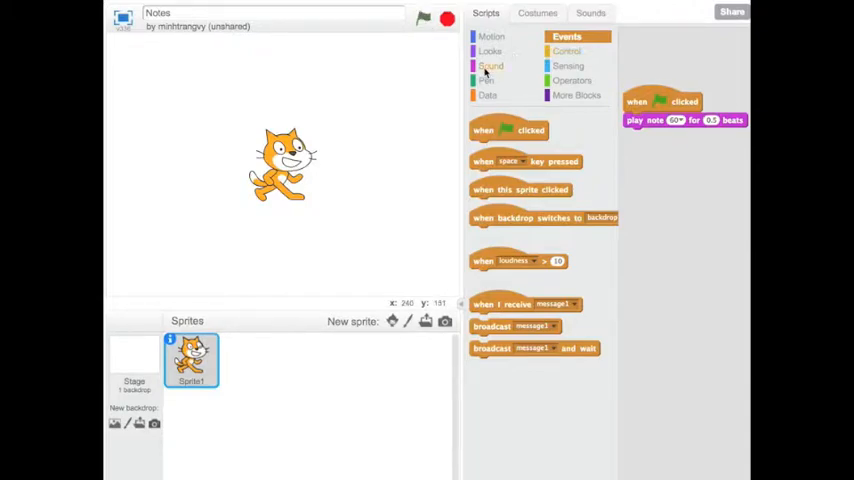
{"action": "left_click", "coordinate": [492, 66]}
{"action": "type", "text": "1"}
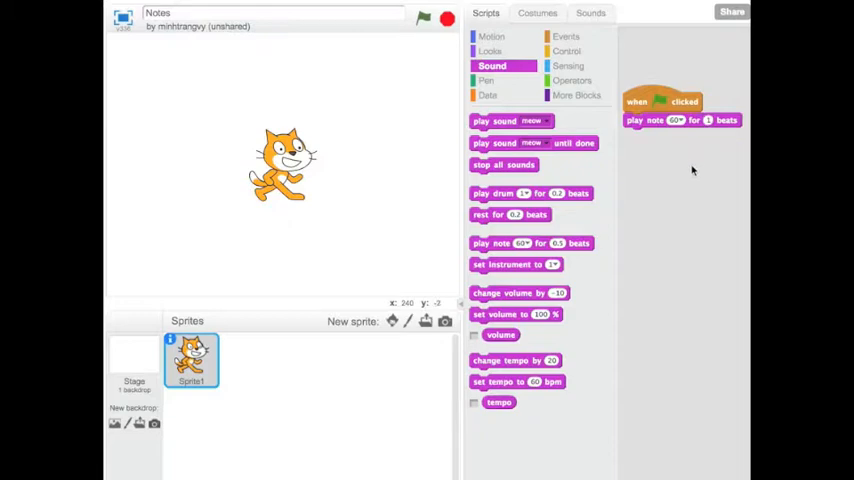
Stack another play-note block under the first and bring up its context menu for duplicating.
{"action": "left_click", "coordinate": [424, 20]}
{"action": "type", "text": "4"}
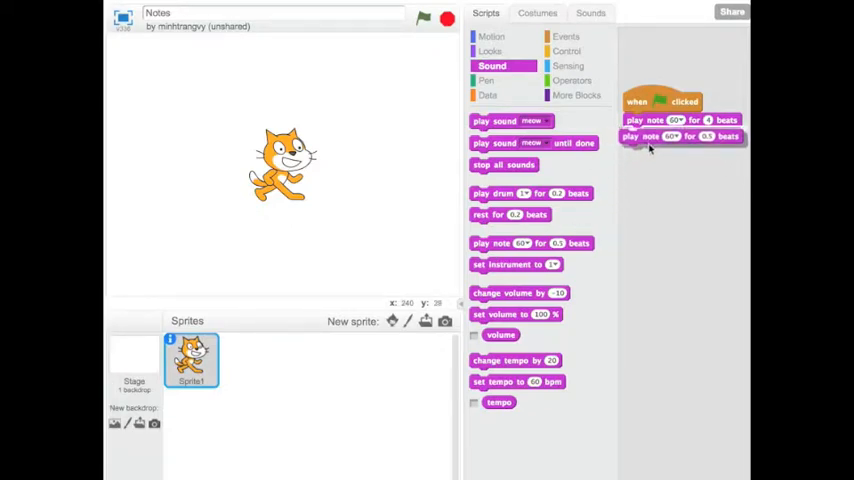
{"action": "right_click", "coordinate": [650, 136]}
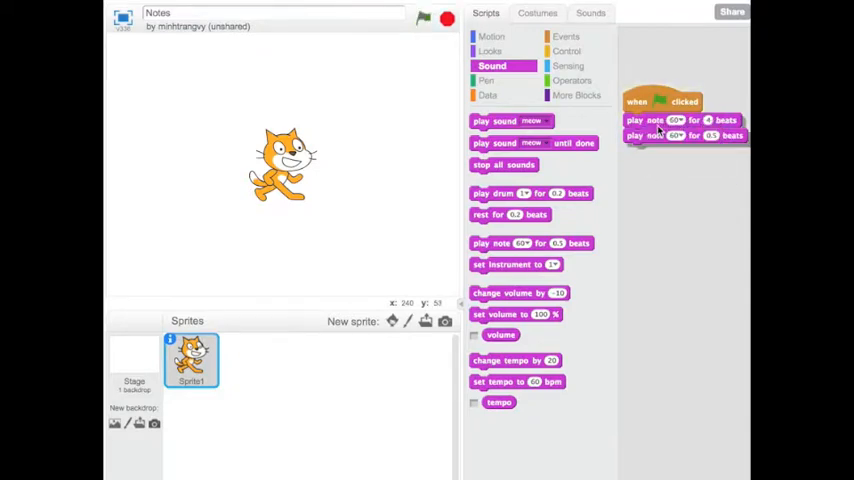
{"action": "right_click", "coordinate": [656, 152]}
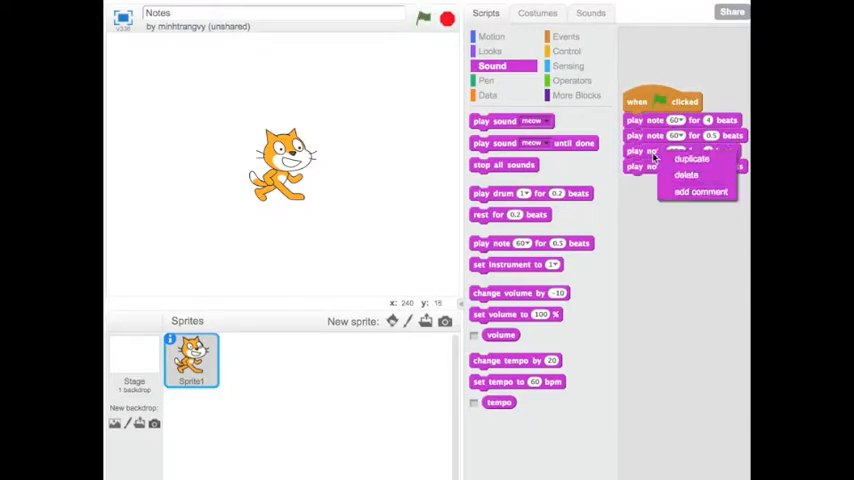
Duplicate the play-note blocks into a column of eight notes with varied pitches and beats.
{"action": "left_click", "coordinate": [692, 160]}
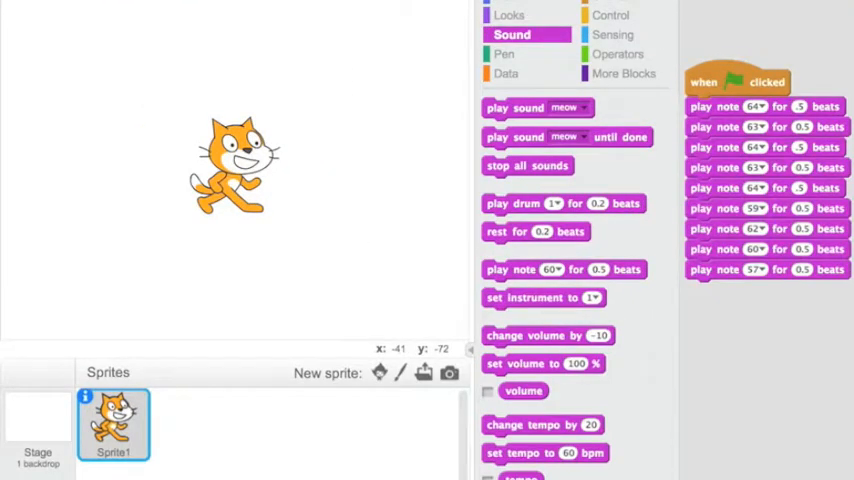
{"action": "mouse_move", "coordinate": [380, 264]}
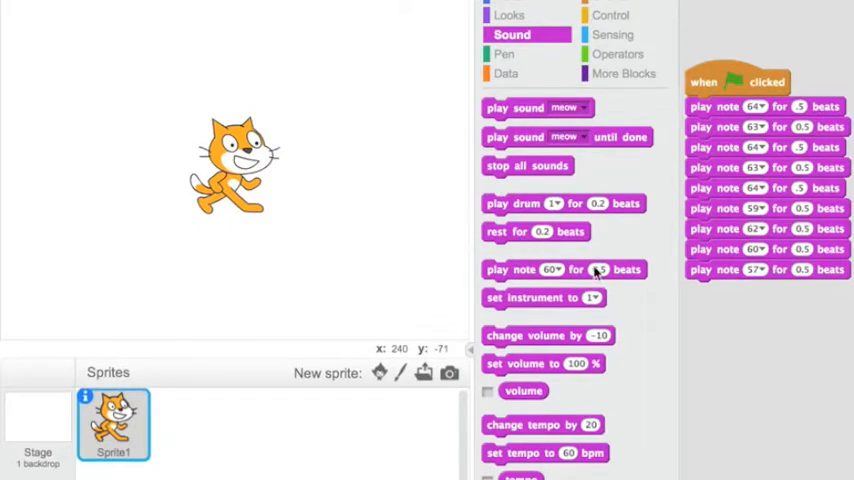
End the note sequence with a 'rest for 4 beats' block.
{"action": "left_click_drag", "start_coordinate": [536, 232], "coordinate": [738, 288]}
{"action": "type", "text": "4"}
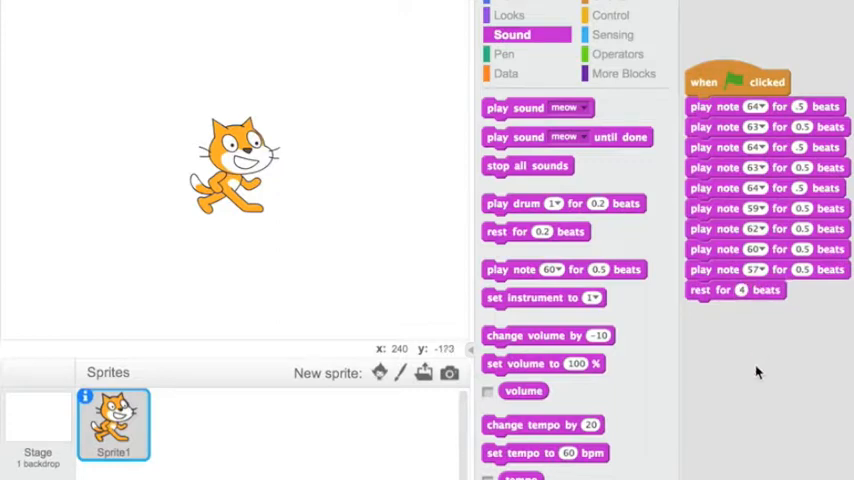
{"action": "mouse_move", "coordinate": [718, 304]}
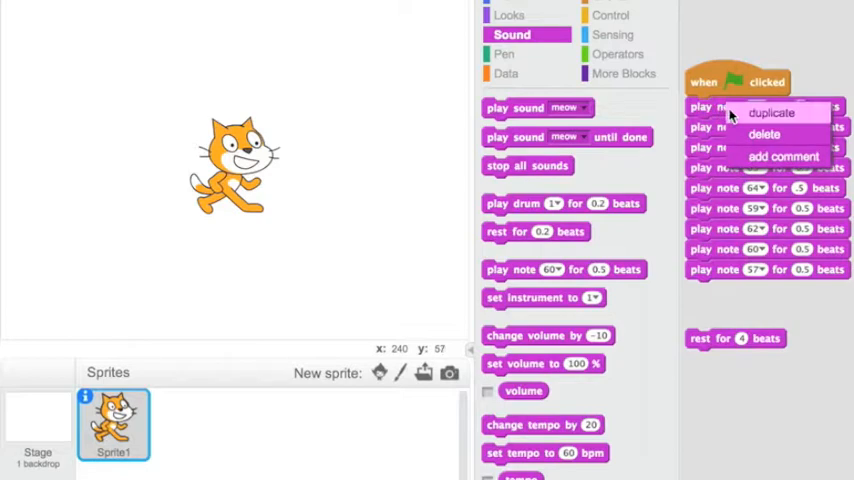
Duplicate the note run below the 4-beat rest so the melody repeats, then show Control blocks.
{"action": "left_click", "coordinate": [770, 112]}
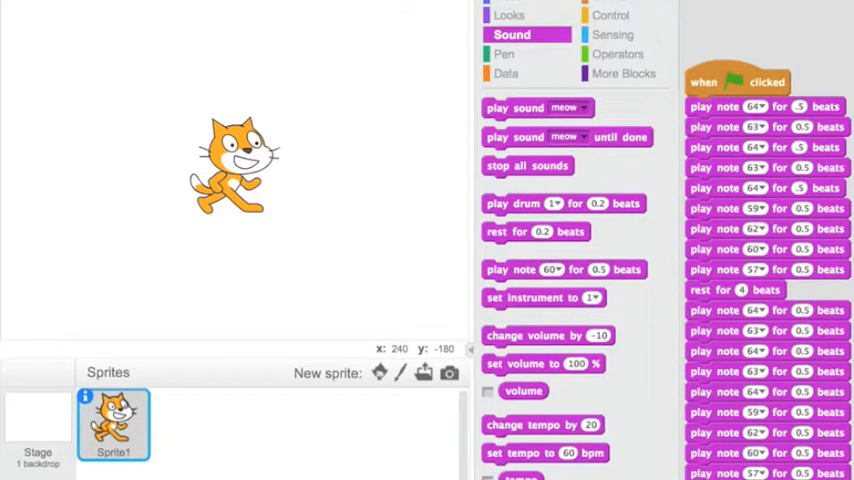
{"action": "mouse_move", "coordinate": [172, 252]}
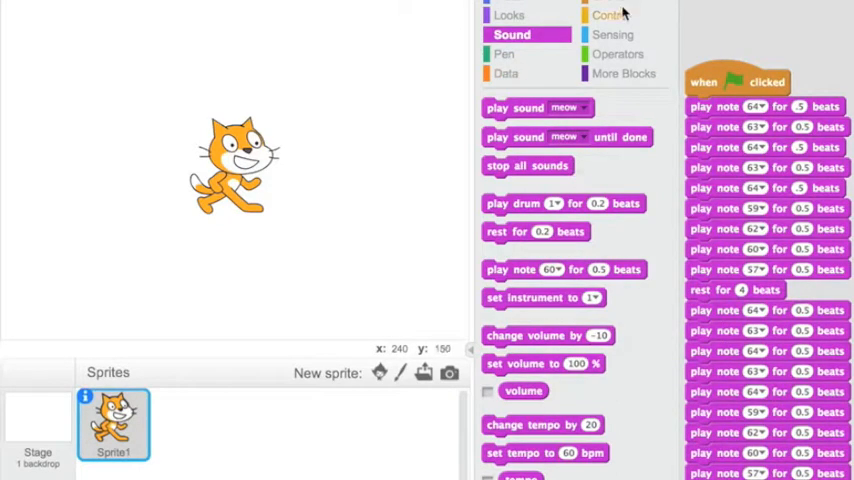
{"action": "left_click", "coordinate": [608, 14]}
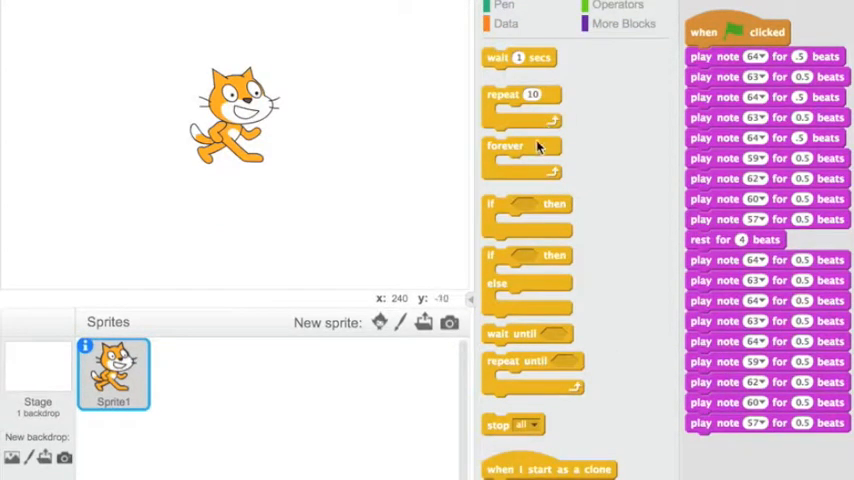